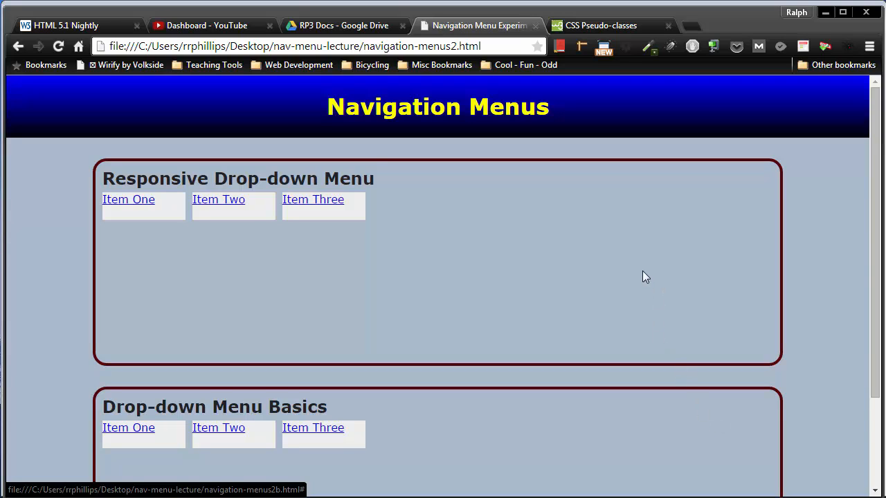
pyautogui.moveTo(371, 214)
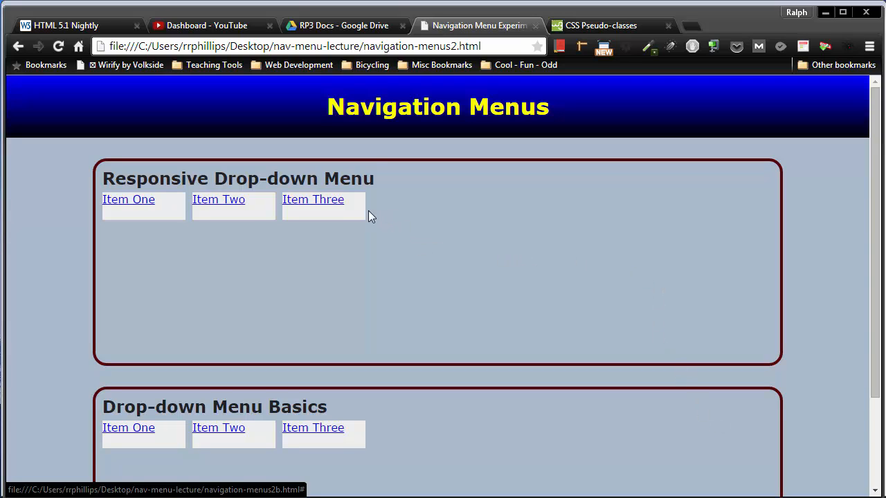
pyautogui.moveTo(218, 199)
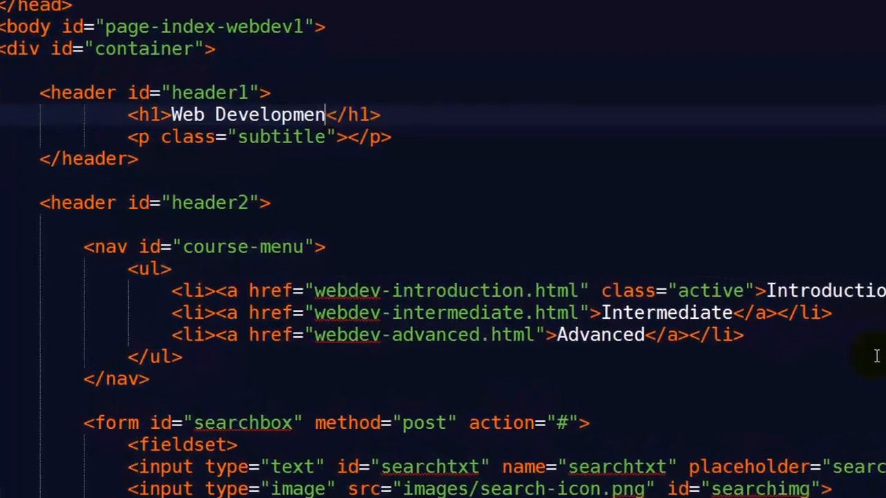
# - Give the Responsive Drop-down Menu article the id nav2 in navigation-menus2.html
pyautogui.write('Six Minu')
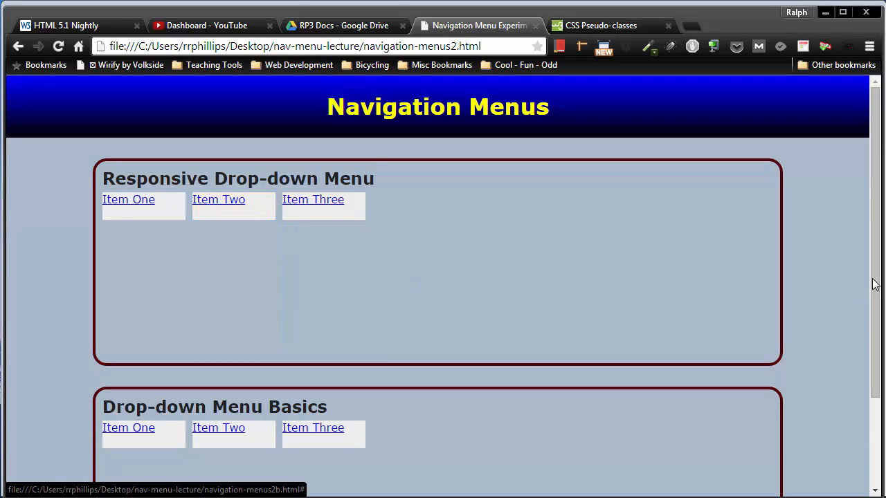
pyautogui.scroll(-3)
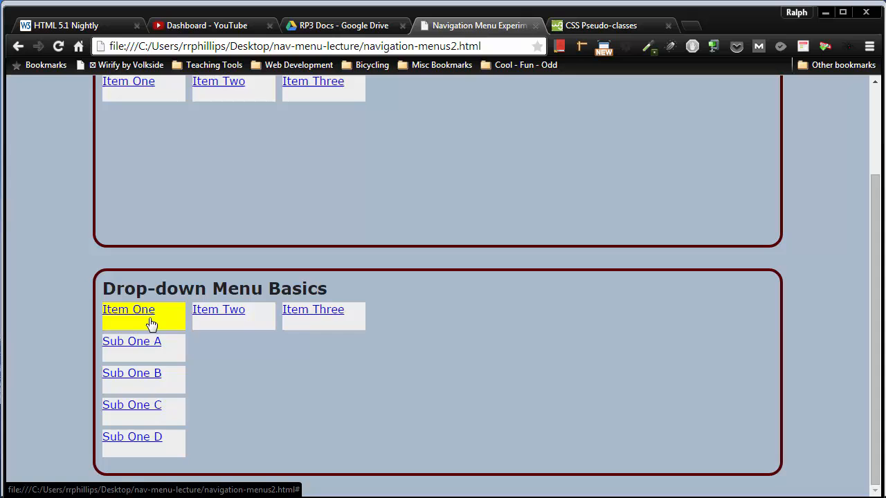
pyautogui.scroll(3)
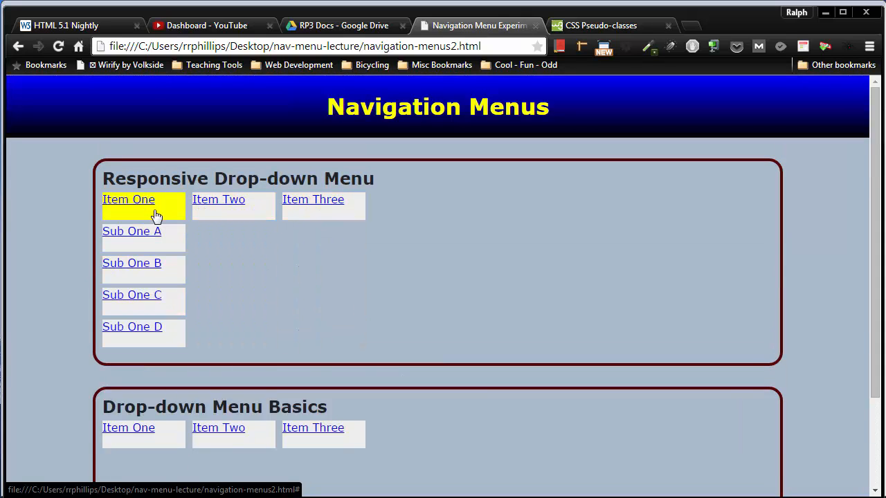
pyautogui.moveTo(313, 205)
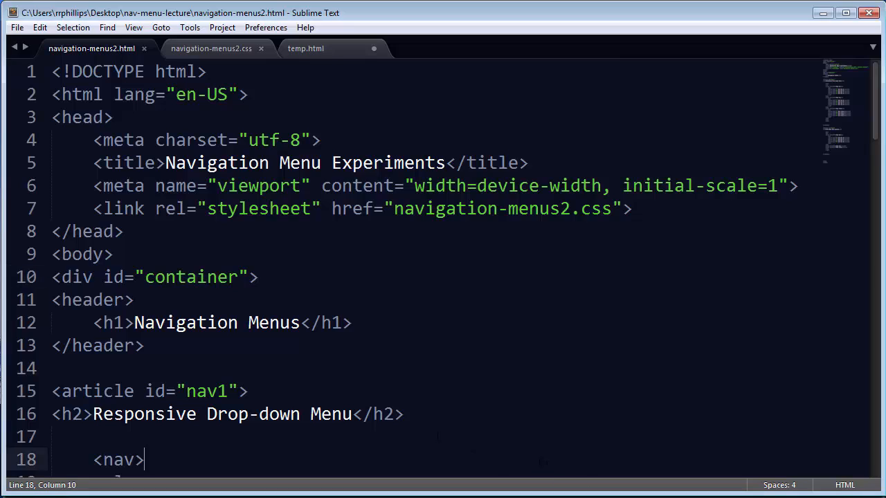
pyautogui.scroll(-3)
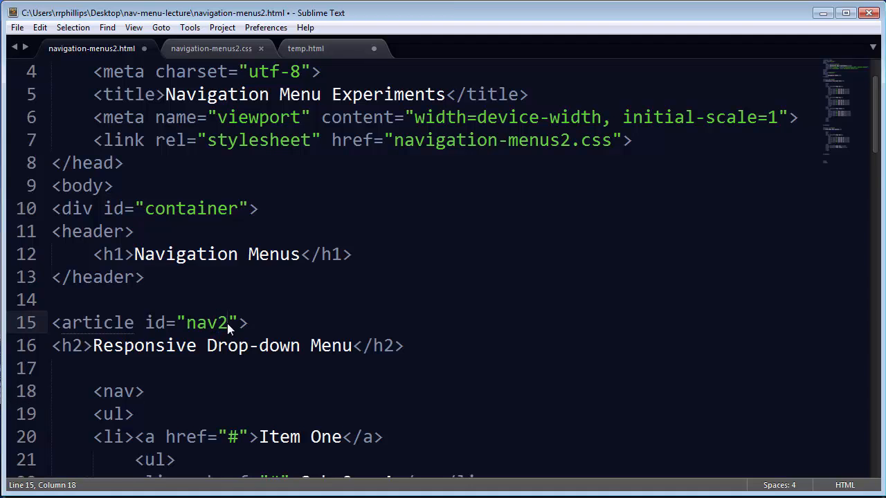
pyautogui.click(210, 49)
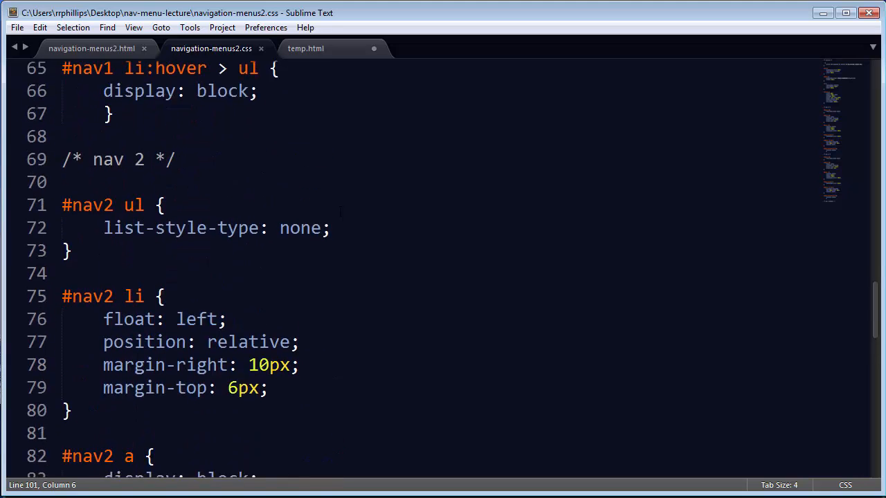
# - Bring the empty /* nav 2 mobile */ comment at the end of the stylesheet into view
pyautogui.scroll(-3)
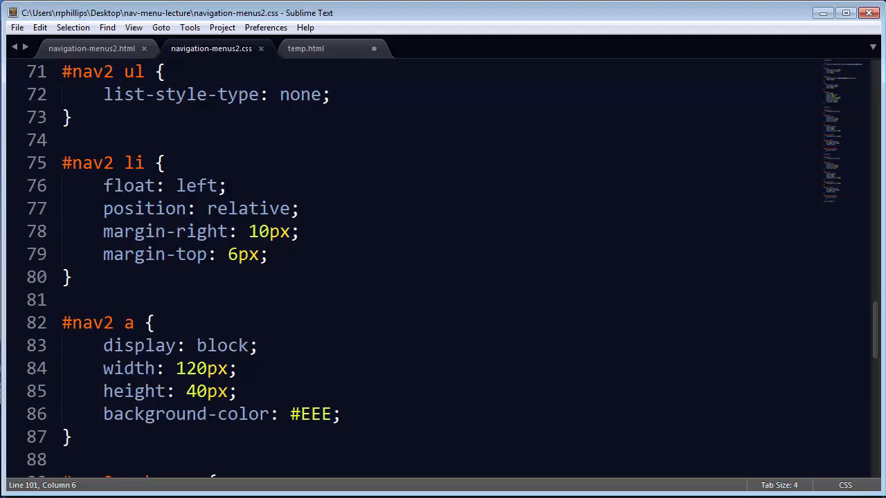
pyautogui.scroll(-3)
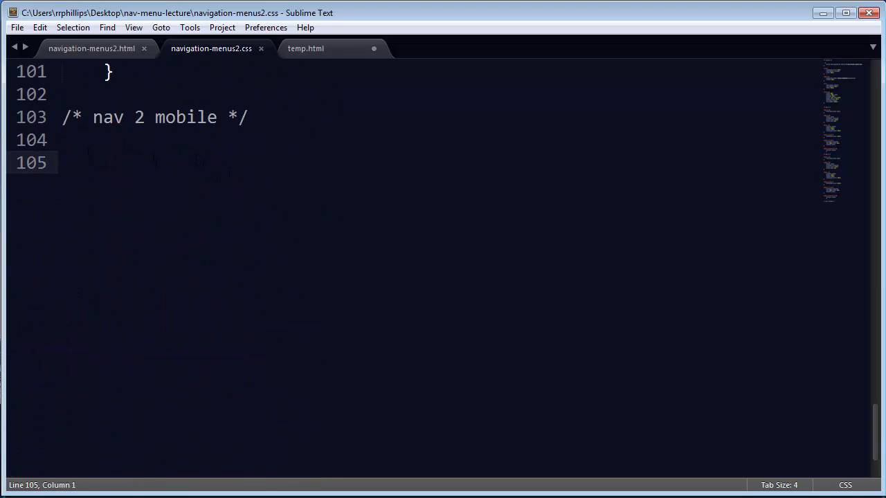
pyautogui.write('@m')
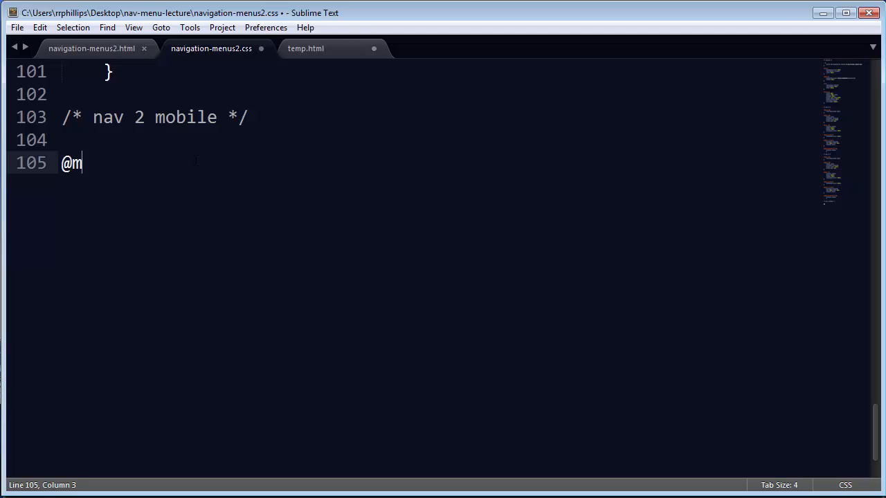
pyautogui.write('edia scree')
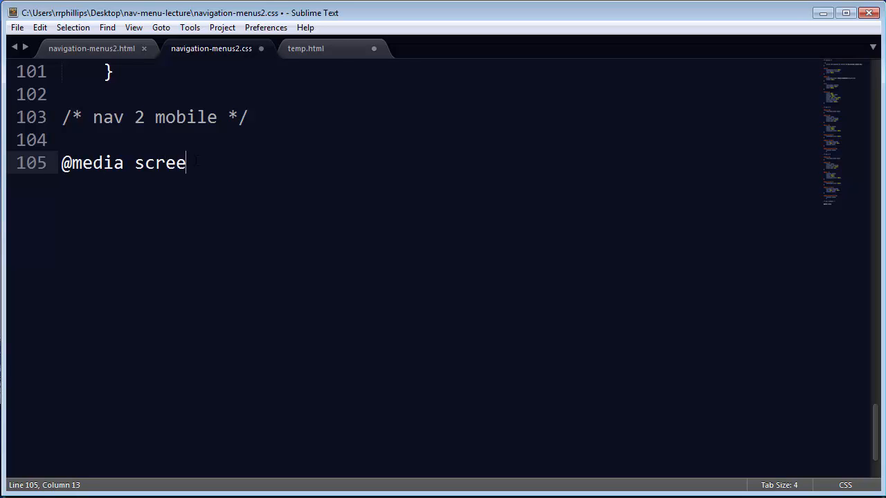
pyautogui.write('n and (max-w')
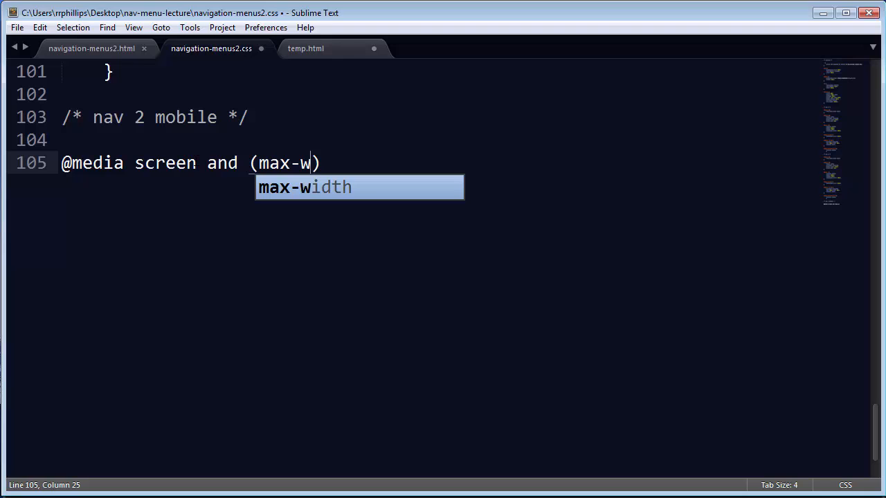
pyautogui.press('Tab')
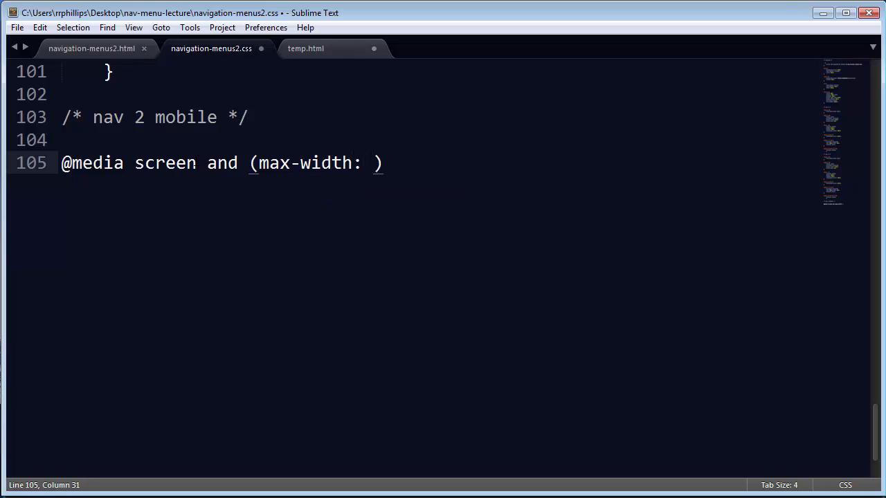
pyautogui.write('600px')
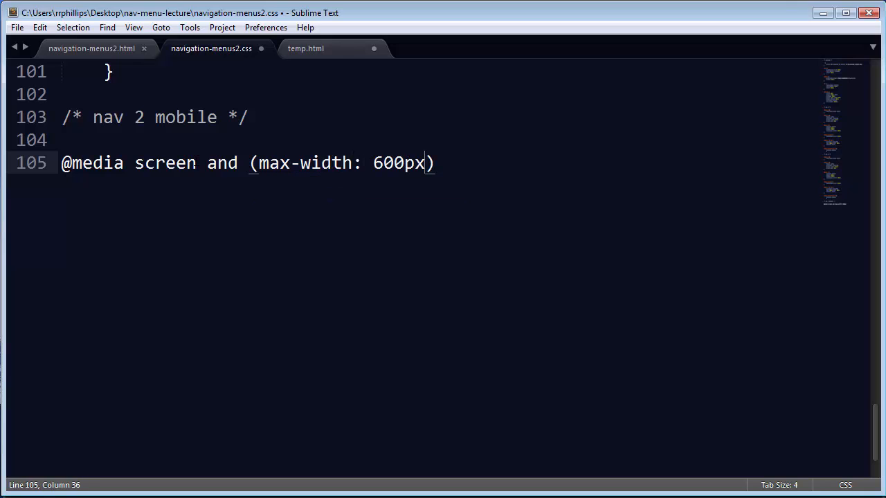
pyautogui.write('{')
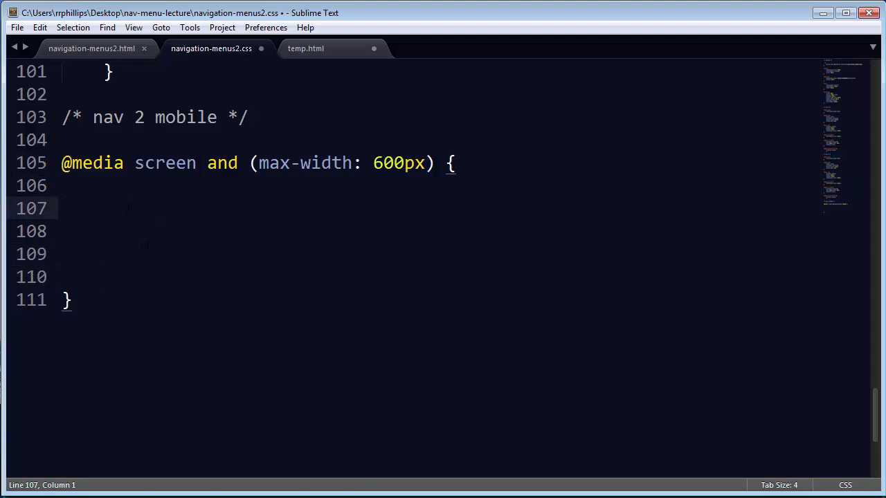
pyautogui.click(91, 48)
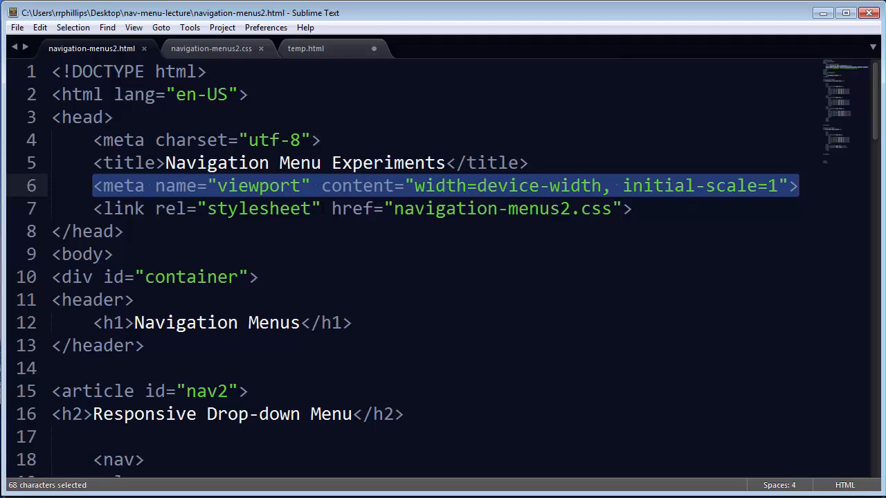
pyautogui.moveTo(653, 194)
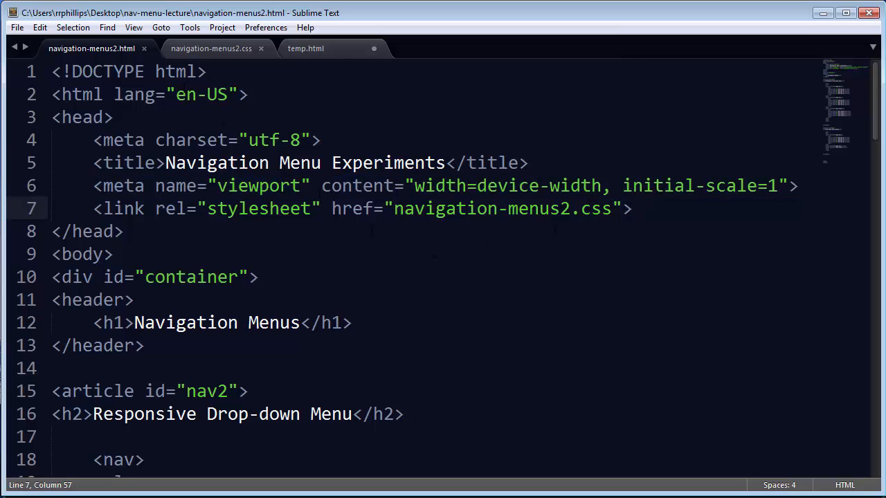
pyautogui.click(210, 49)
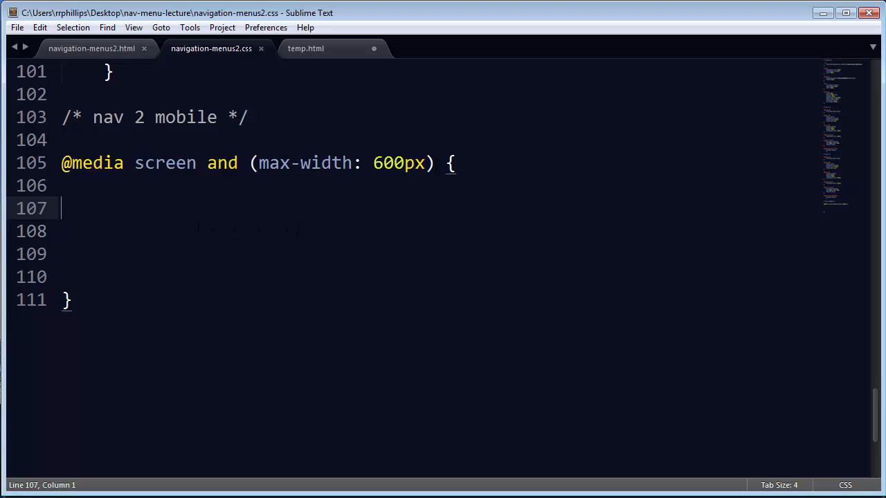
# - Copy the #nav2 list-item and link rules through the hover rule for the 600px block
pyautogui.scroll(3)
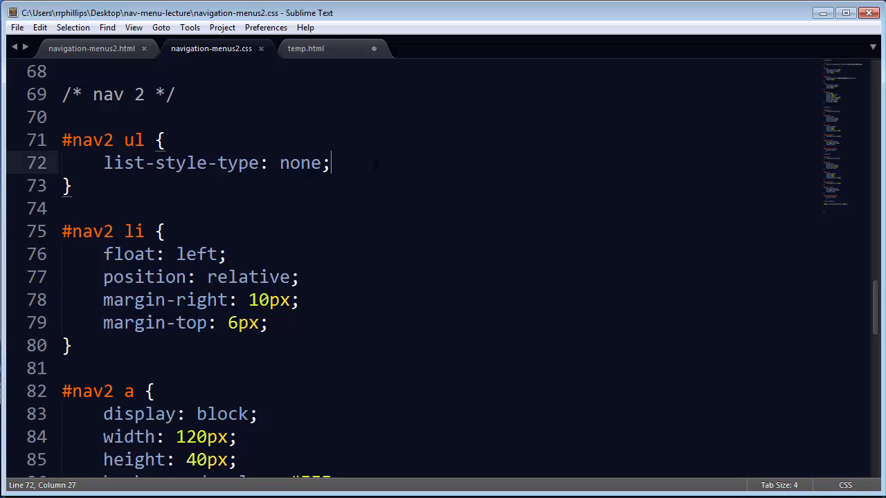
pyautogui.moveTo(61, 140); pyautogui.dragTo(72, 185)
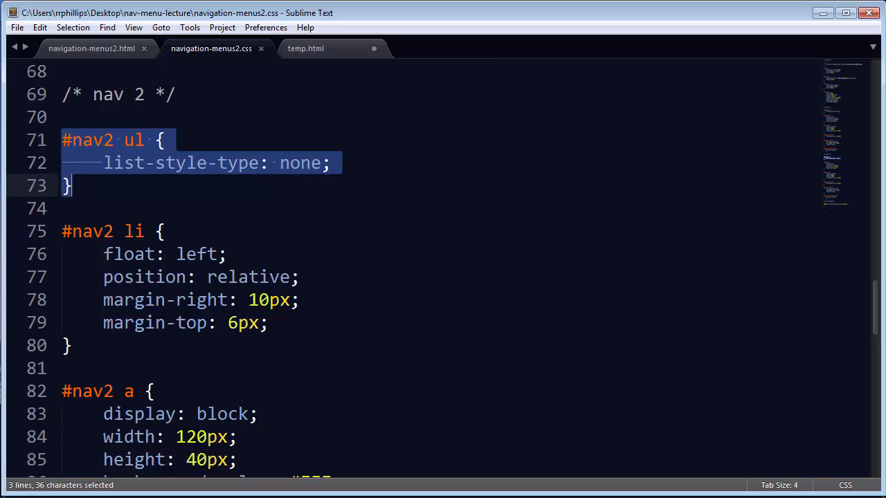
pyautogui.moveTo(147, 185)
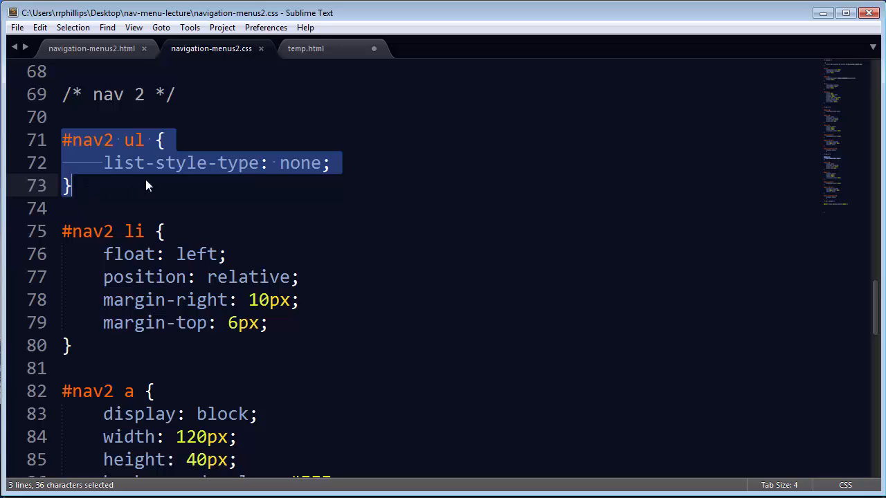
pyautogui.click(72, 185)
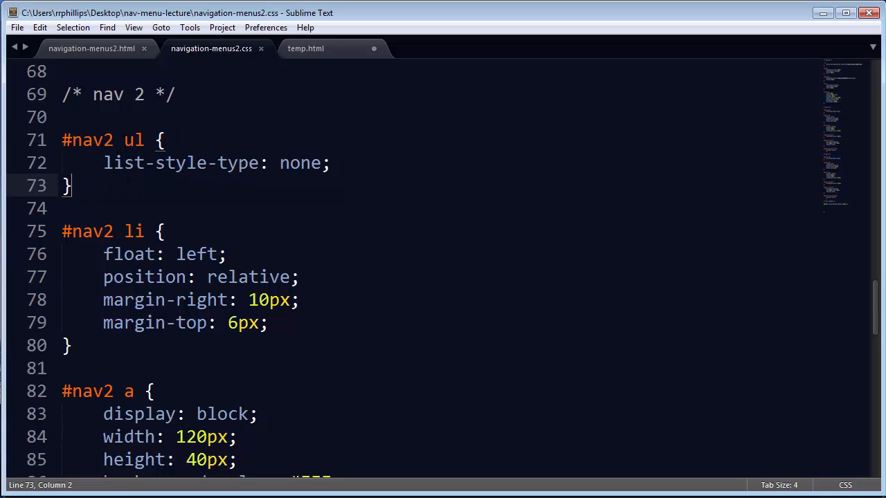
pyautogui.moveTo(102, 163); pyautogui.dragTo(332, 163)
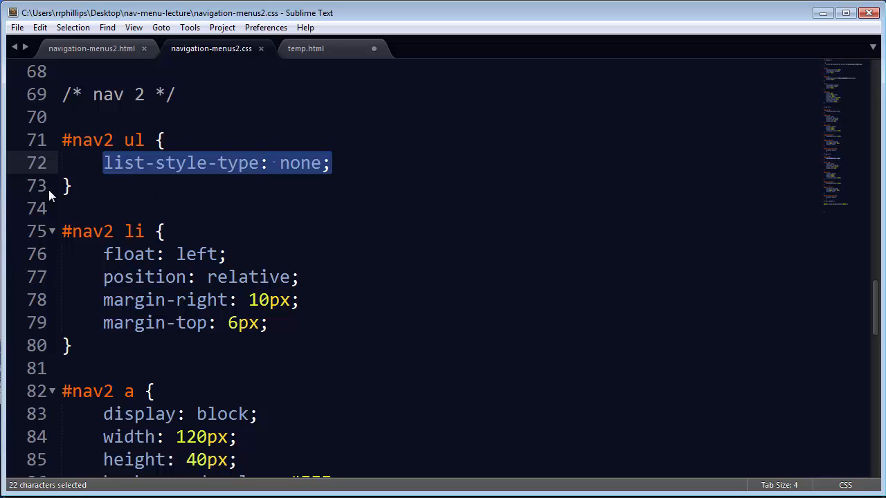
pyautogui.scroll(-3)
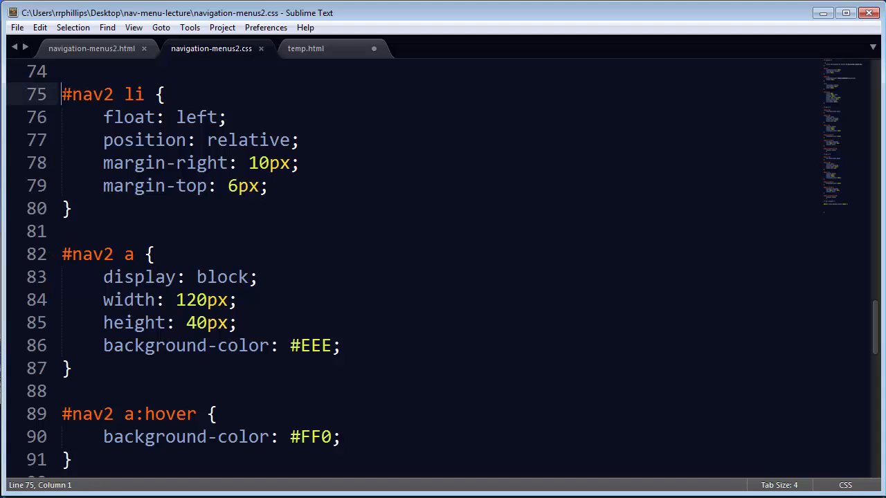
pyautogui.moveTo(61, 94); pyautogui.dragTo(108, 347)
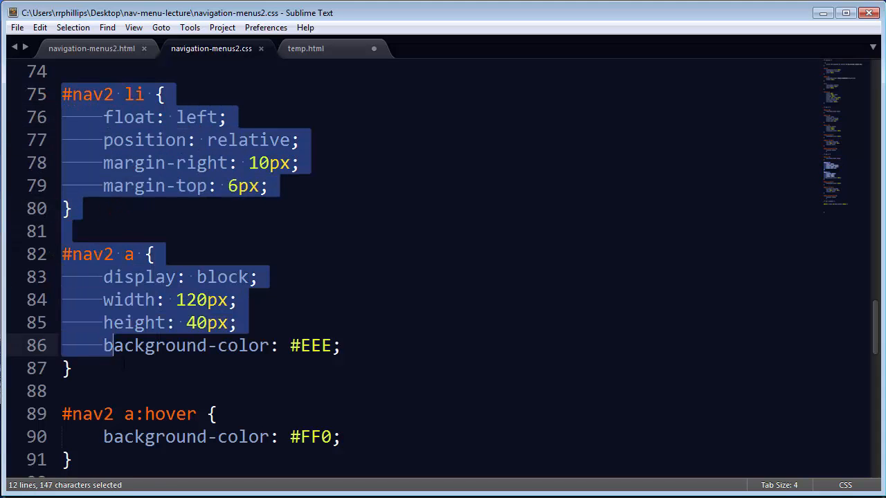
pyautogui.scroll(-3)
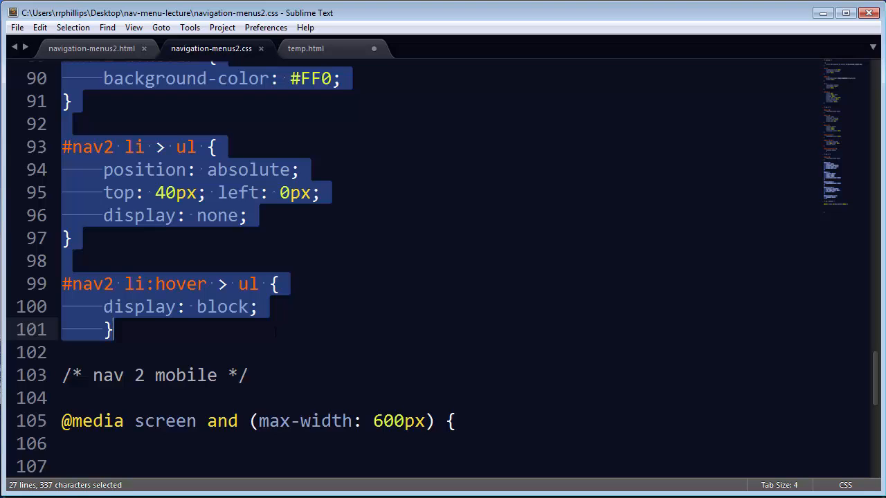
pyautogui.press('ctrl+c')
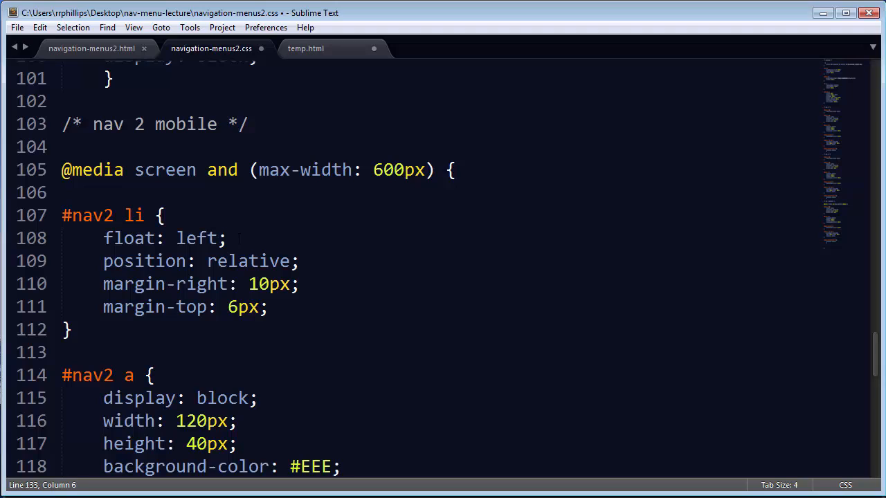
# - Change the mobile nav2 list items' float from left to none
pyautogui.moveTo(102, 238); pyautogui.dragTo(102, 261)
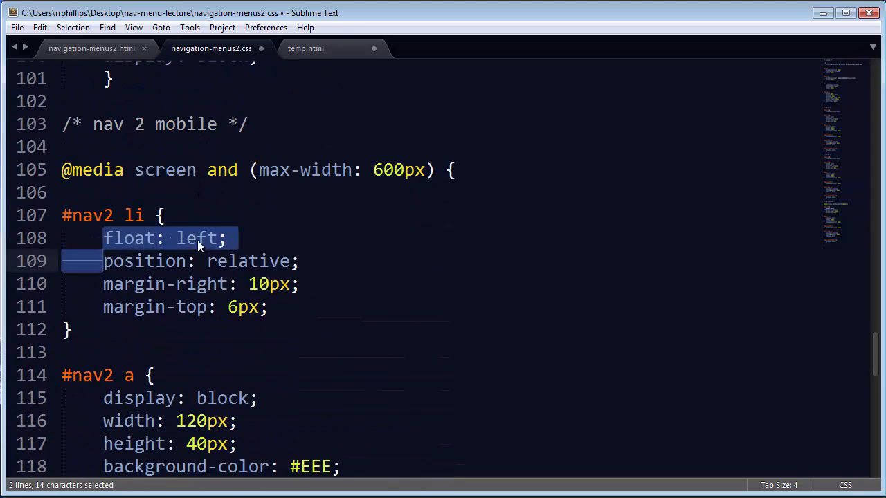
pyautogui.doubleClick(197, 238)
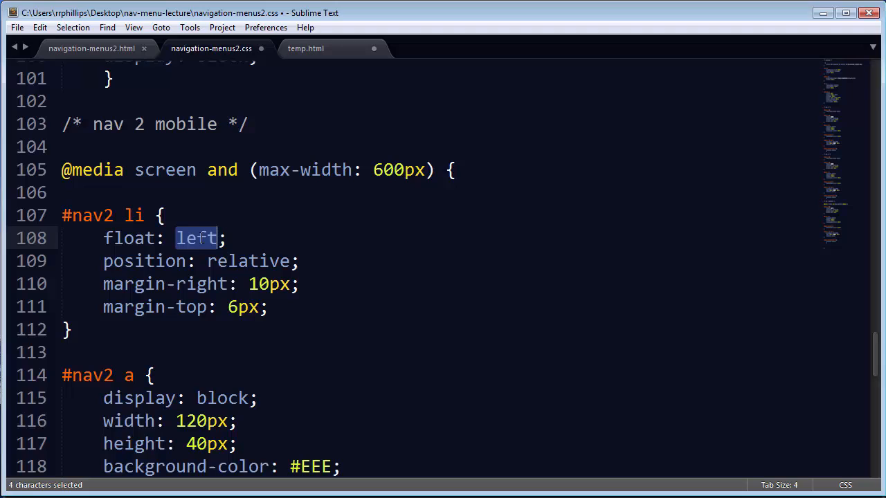
pyautogui.write('none')
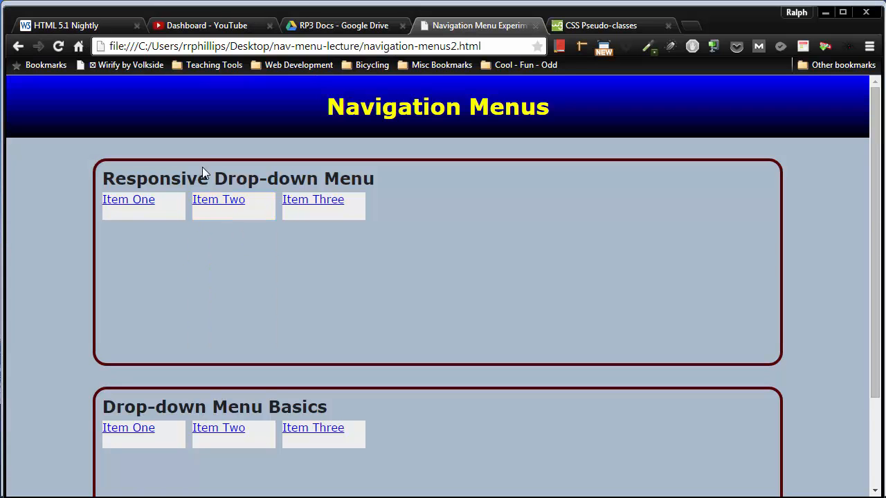
pyautogui.moveTo(871, 232)
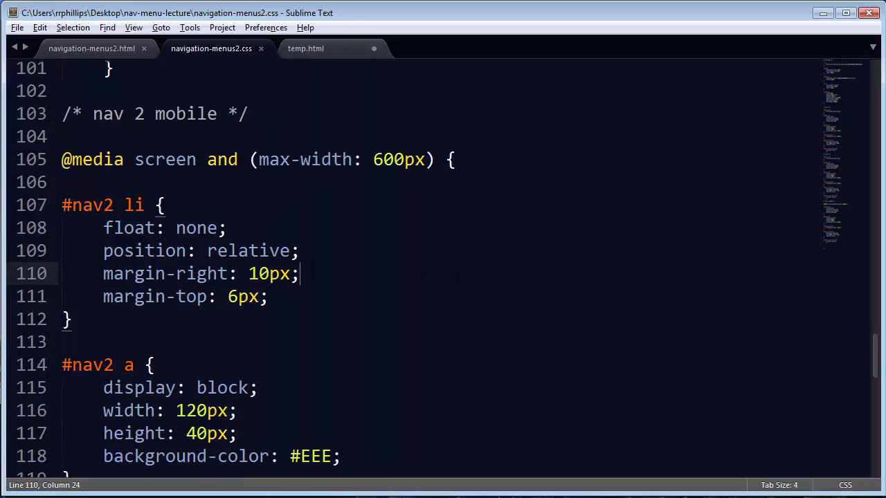
# - Give mobile nav2 items a 10px margin, links 100% width and 30px height, and save
pyautogui.scroll(-3)
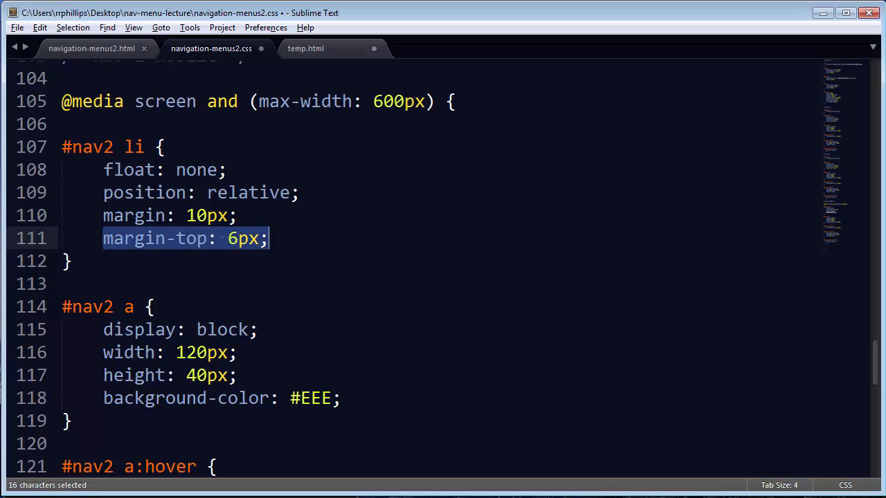
pyautogui.press('Delete')
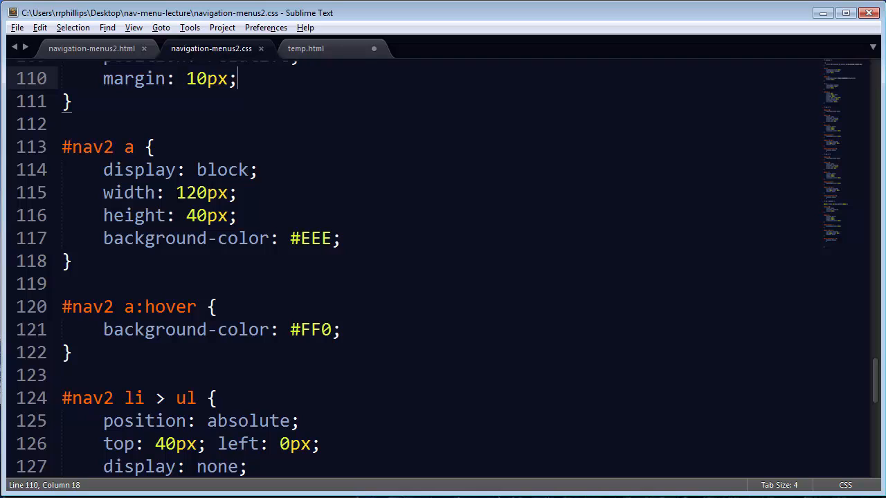
pyautogui.doubleClick(201, 192)
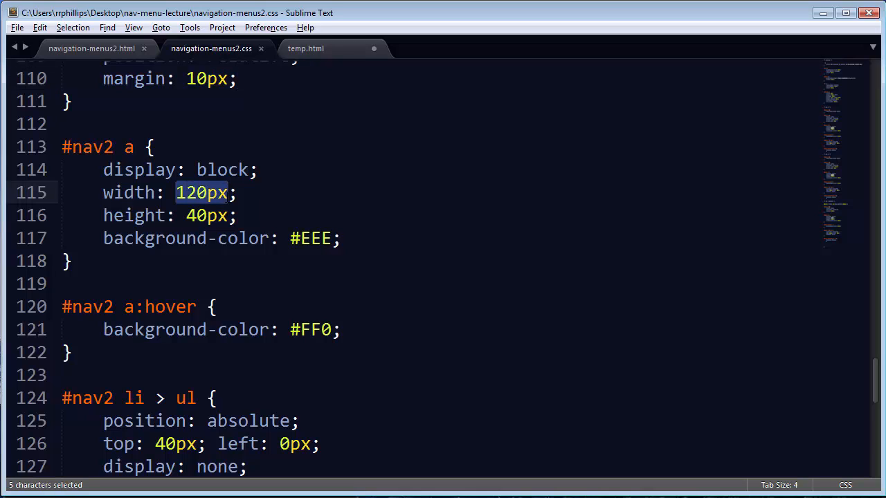
pyautogui.write('100%')
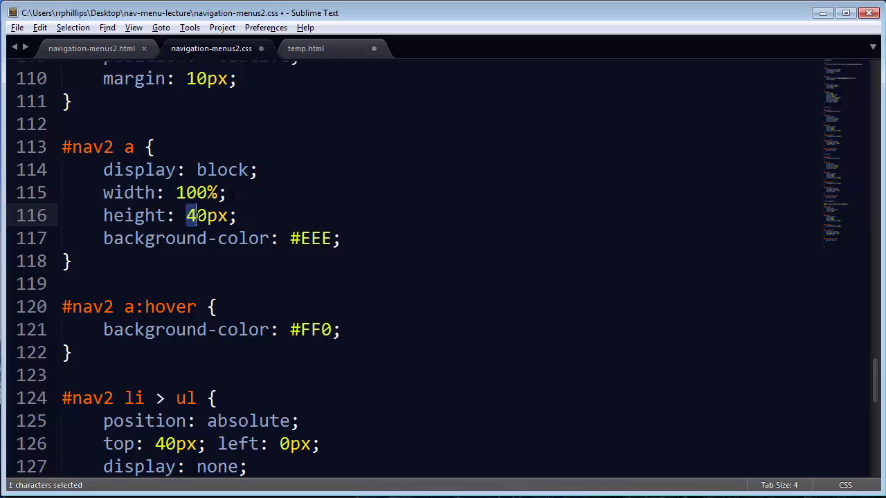
pyautogui.write('3')
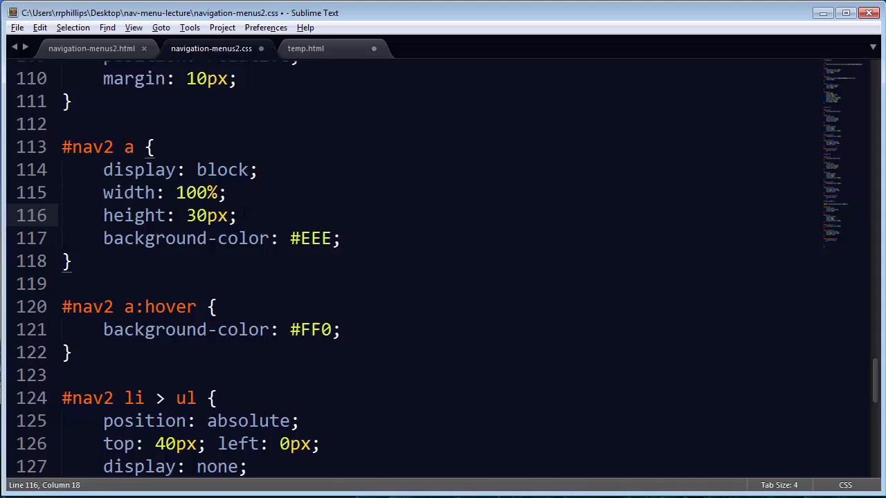
pyautogui.press('ctrl+s')
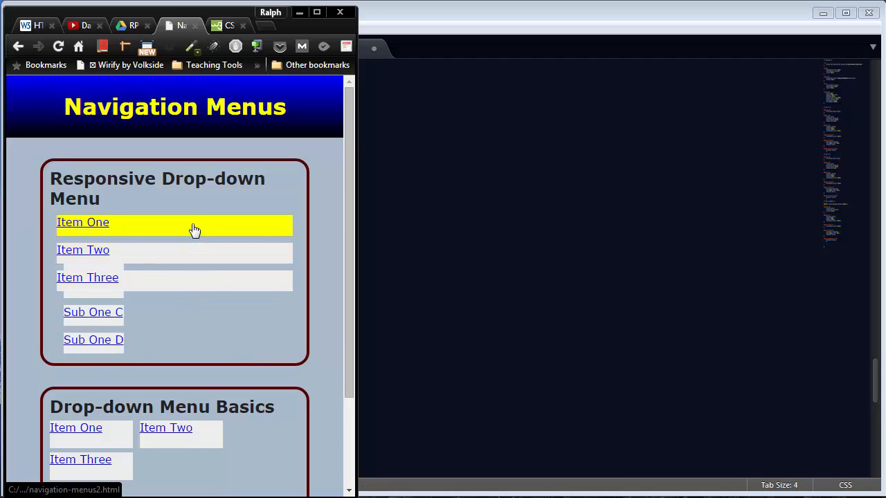
pyautogui.moveTo(232, 230)
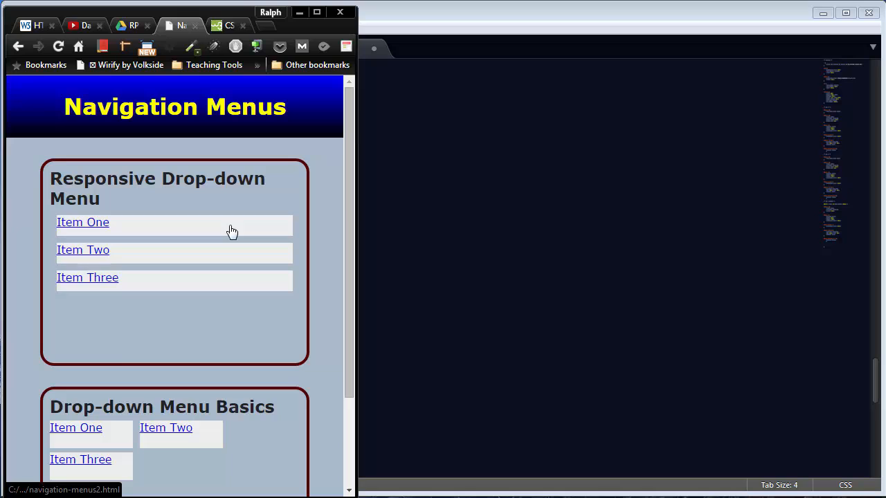
# - Widen Chrome to the side-by-side layout, then narrow it back to stacked mobile items
pyautogui.moveTo(354, 262); pyautogui.dragTo(325, 262)
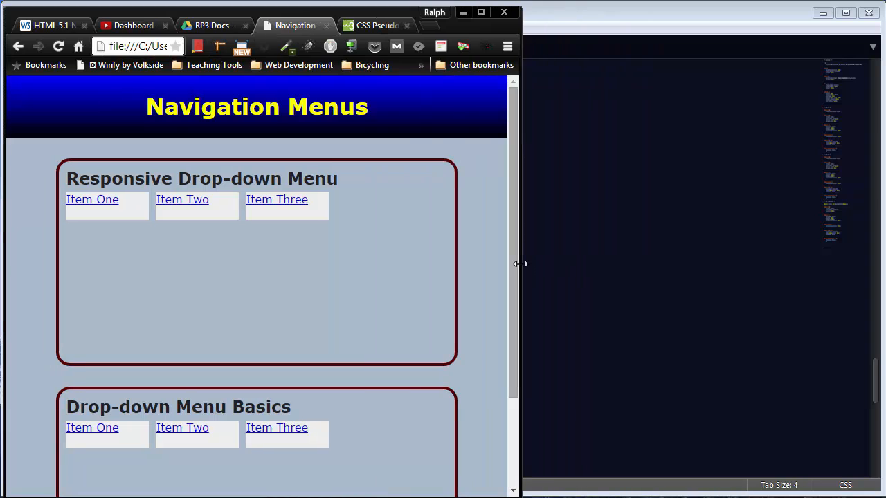
pyautogui.moveTo(519, 263); pyautogui.dragTo(317, 277)
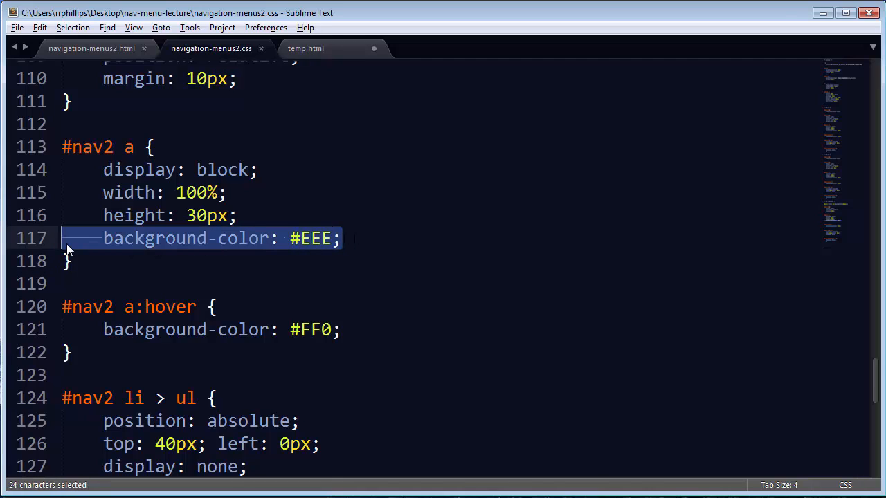
# - Remove the mobile link background-color and the whole #nav2 a:hover rule
pyautogui.press('Delete')
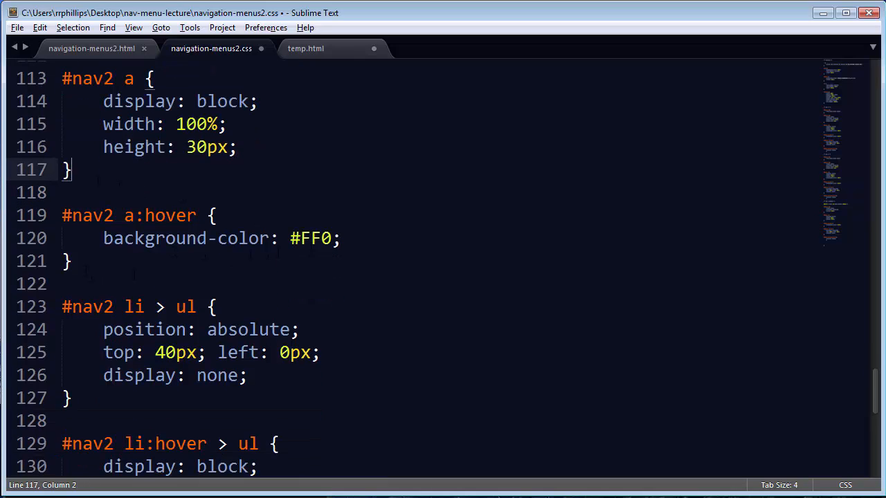
pyautogui.moveTo(61, 216); pyautogui.dragTo(61, 307)
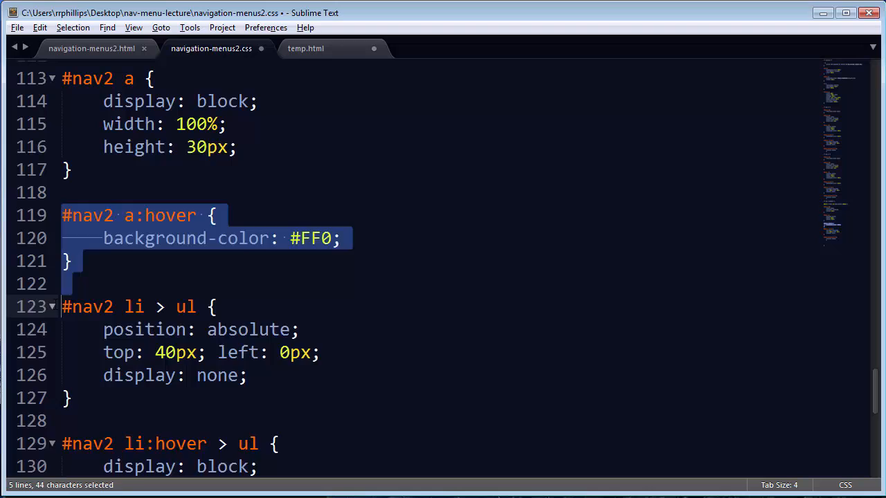
pyautogui.press('delete')
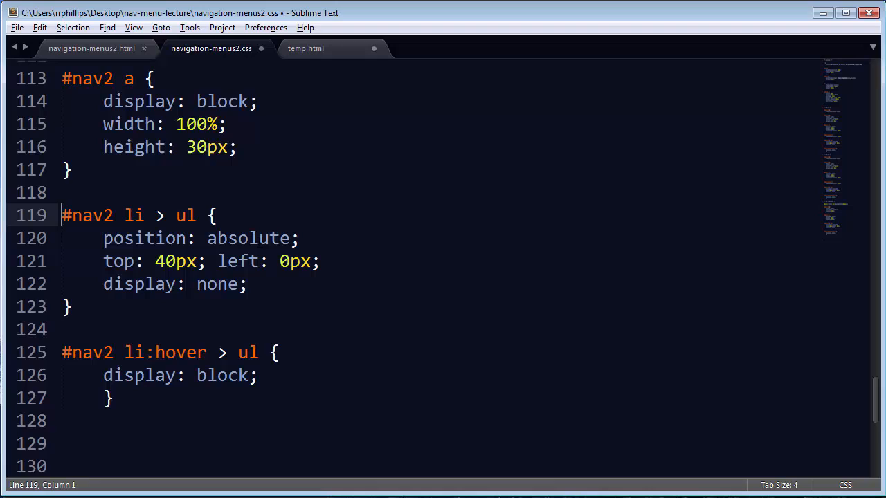
# - Make nested nav2 lists position static with left 0px and save the stylesheet
pyautogui.doubleClick(249, 238)
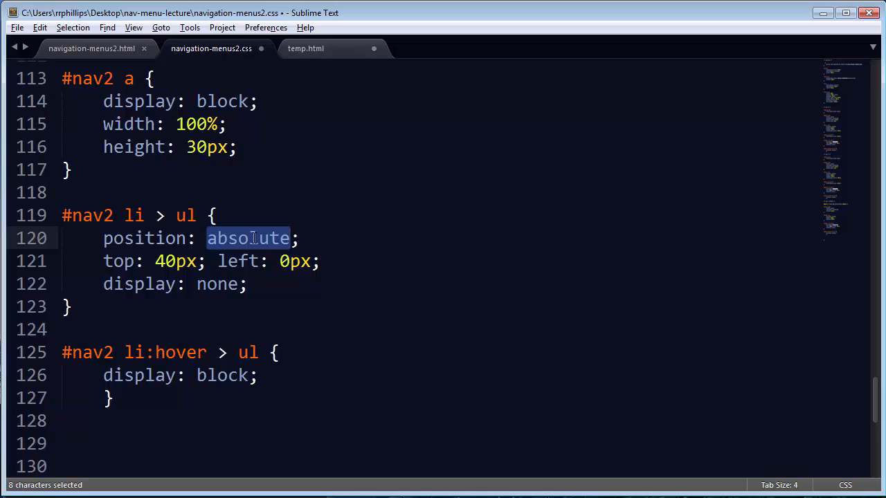
pyautogui.write('static')
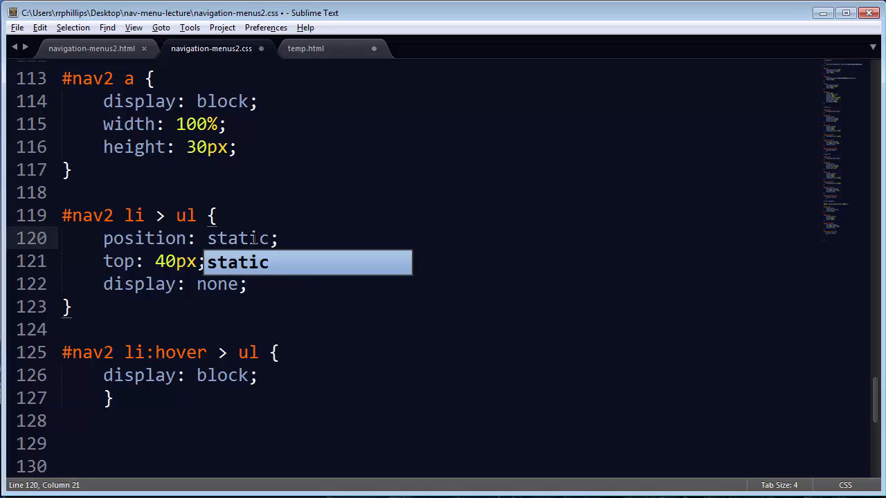
pyautogui.write('left: 0px;')
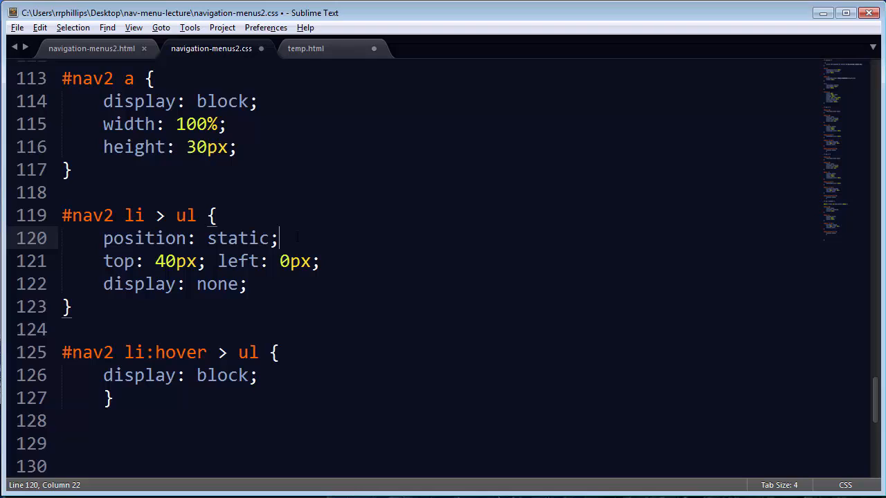
pyautogui.click(104, 260)
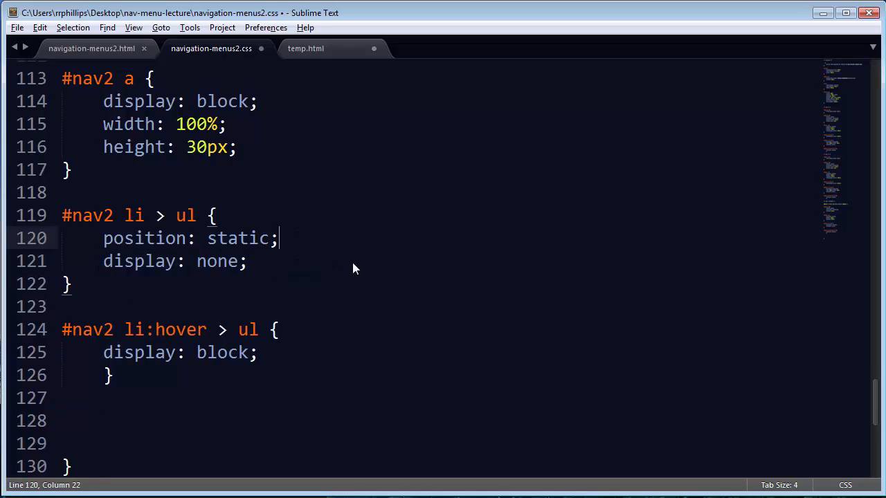
pyautogui.press('ctrl+s')
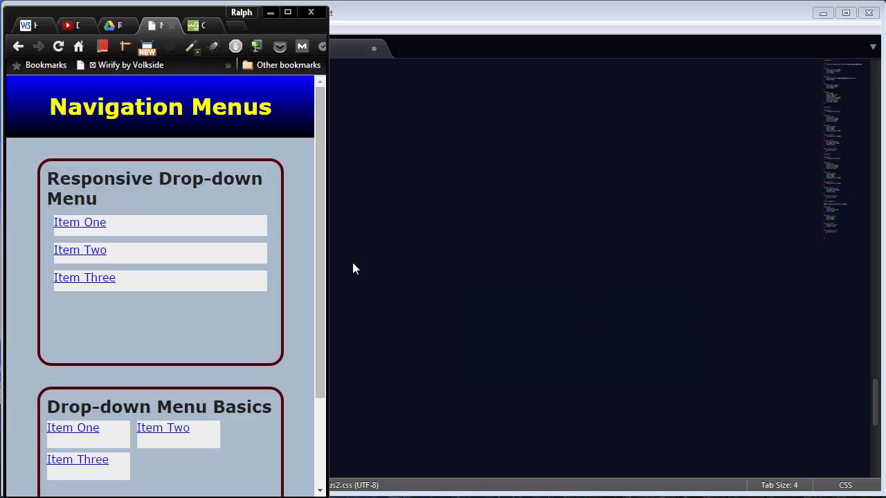
pyautogui.moveTo(80, 221)
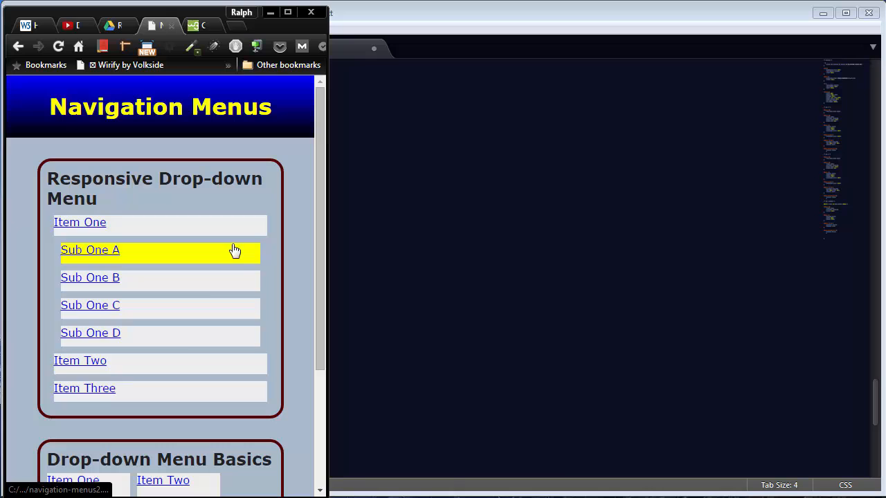
pyautogui.moveTo(186, 238)
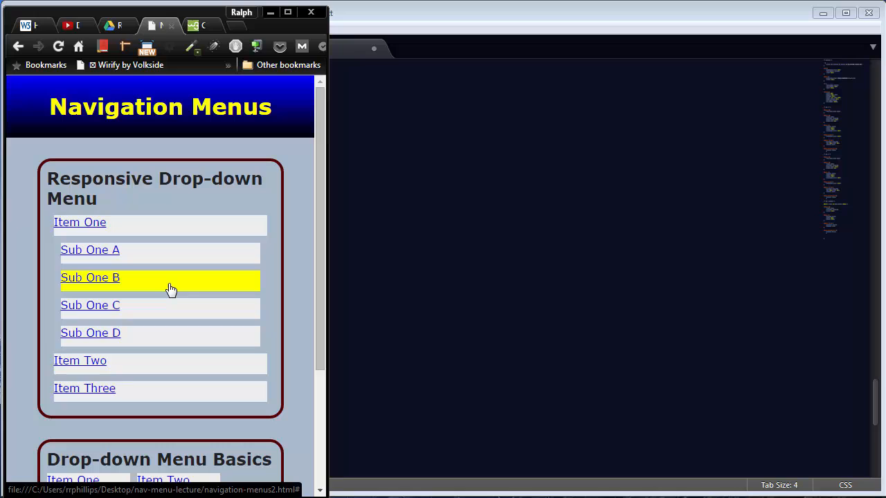
pyautogui.moveTo(159, 249)
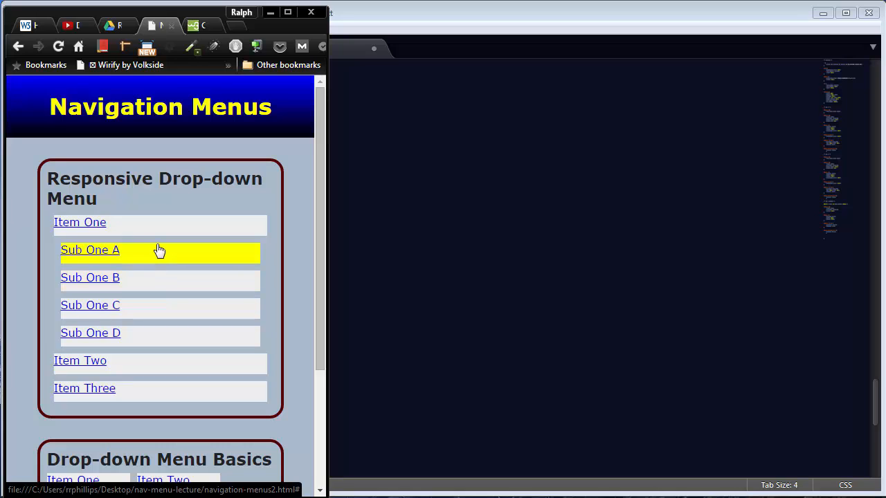
pyautogui.moveTo(155, 234)
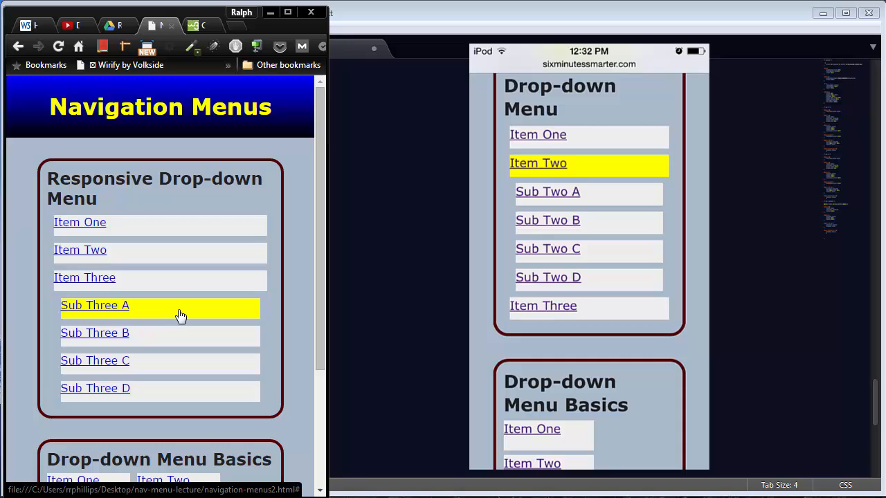
pyautogui.moveTo(183, 313)
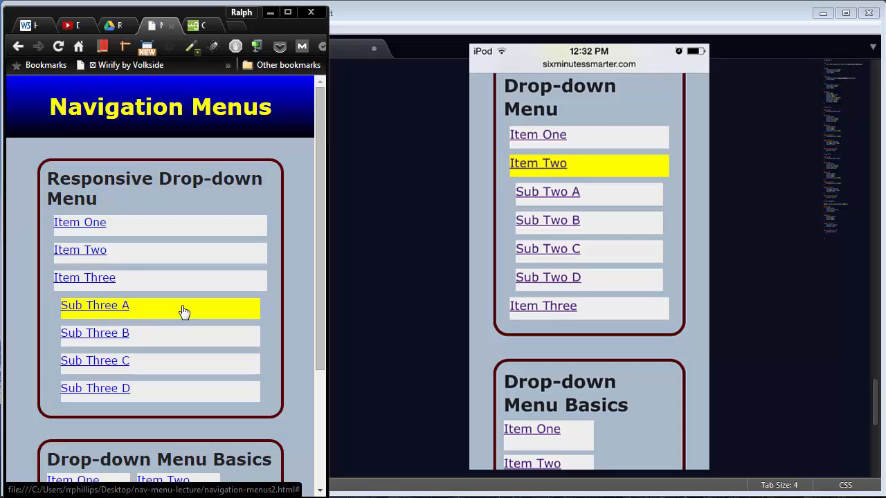